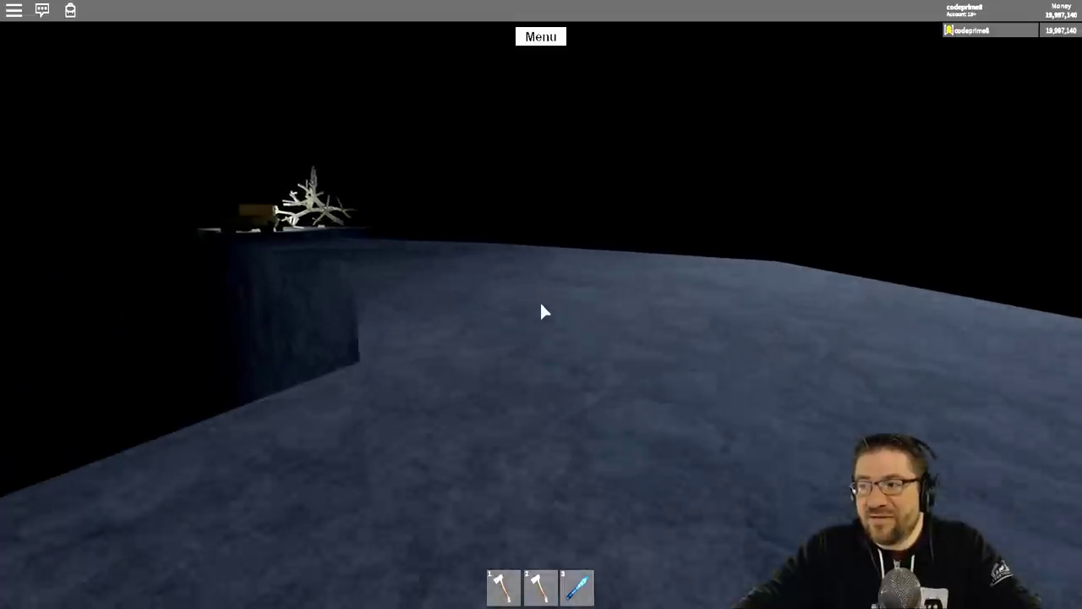
{"action": "mouse_move", "coordinate": [541, 311]}
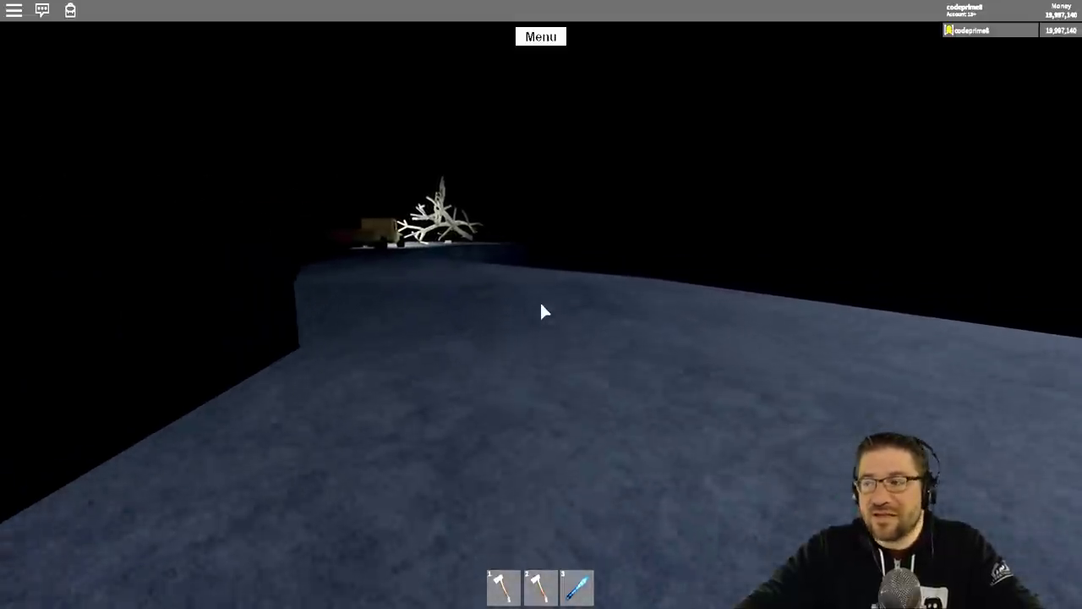